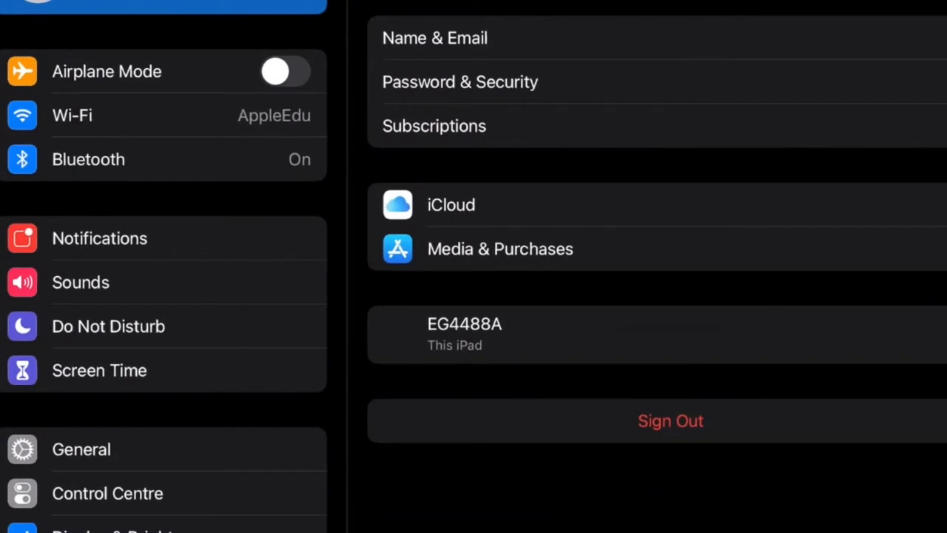
Scroll the Settings sidebar down to reach the General section.
scroll("down", 3)
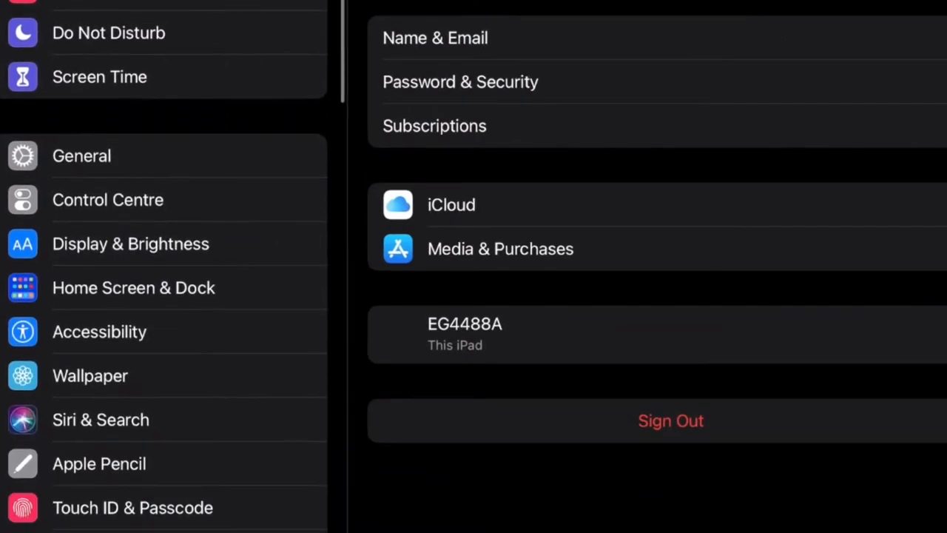
scroll("down", 3)
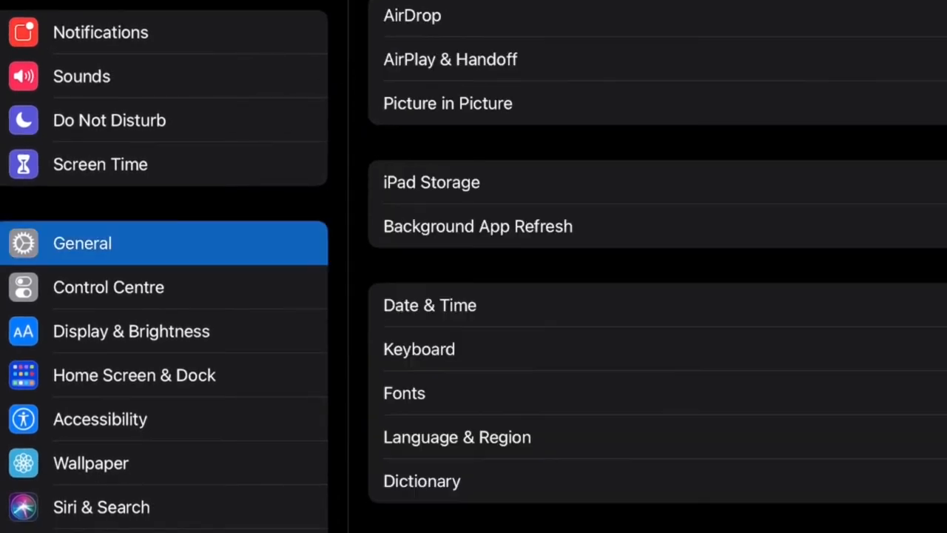
Scroll General up to reach Software Update showing iPadOS 14.3.
scroll("up", 3)
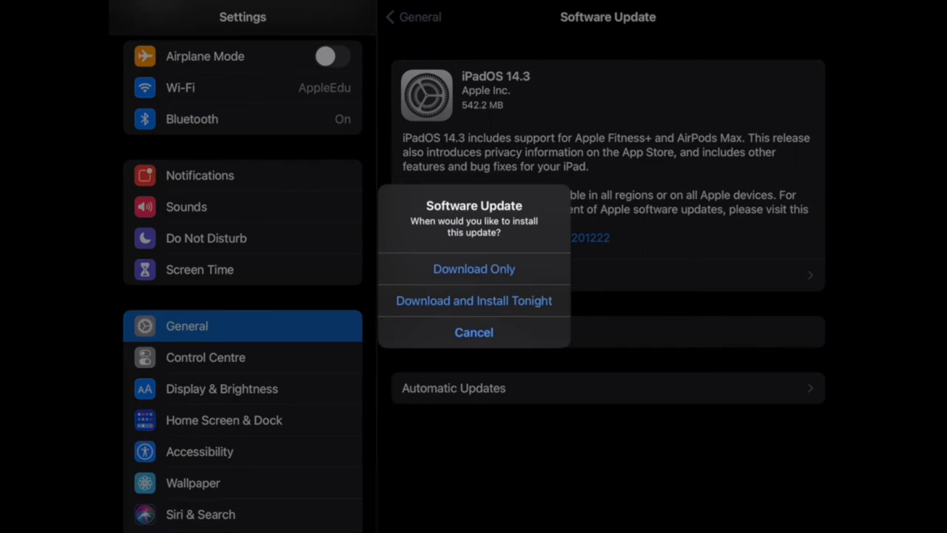
Choose a download option for iPadOS 14.3 and agree to the Terms and Conditions.
left_click(474, 269)
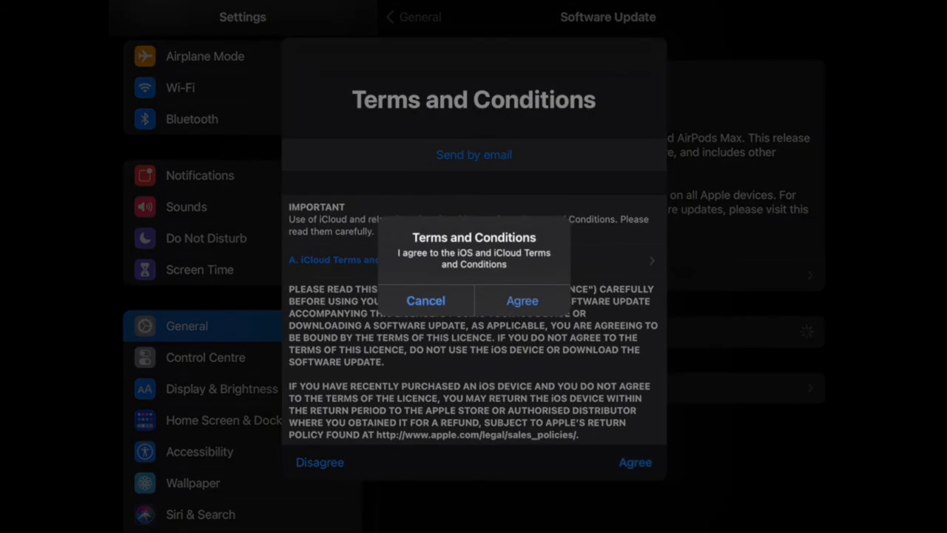
left_click(520, 300)
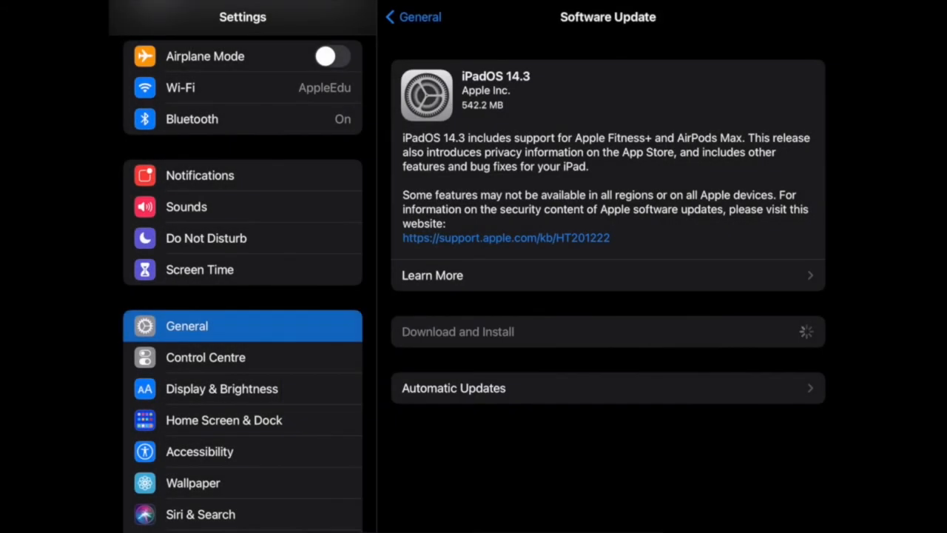